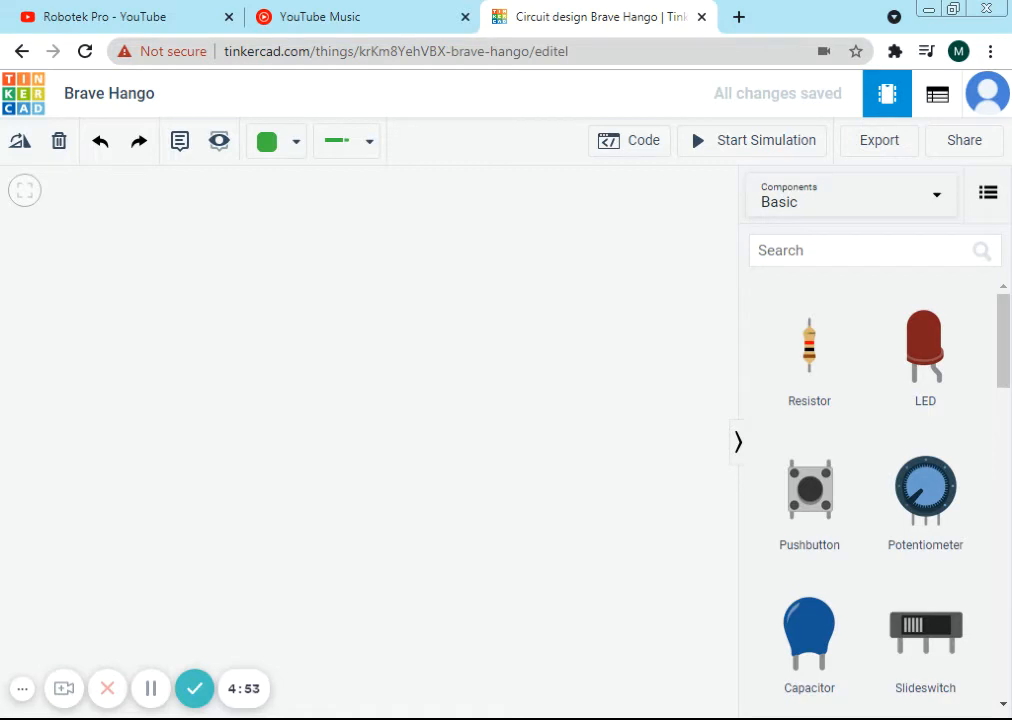
- Place a Coin Cell 3V Battery from the Basic components onto the workplane
{"action": "left_click", "coordinate": [874, 250]}
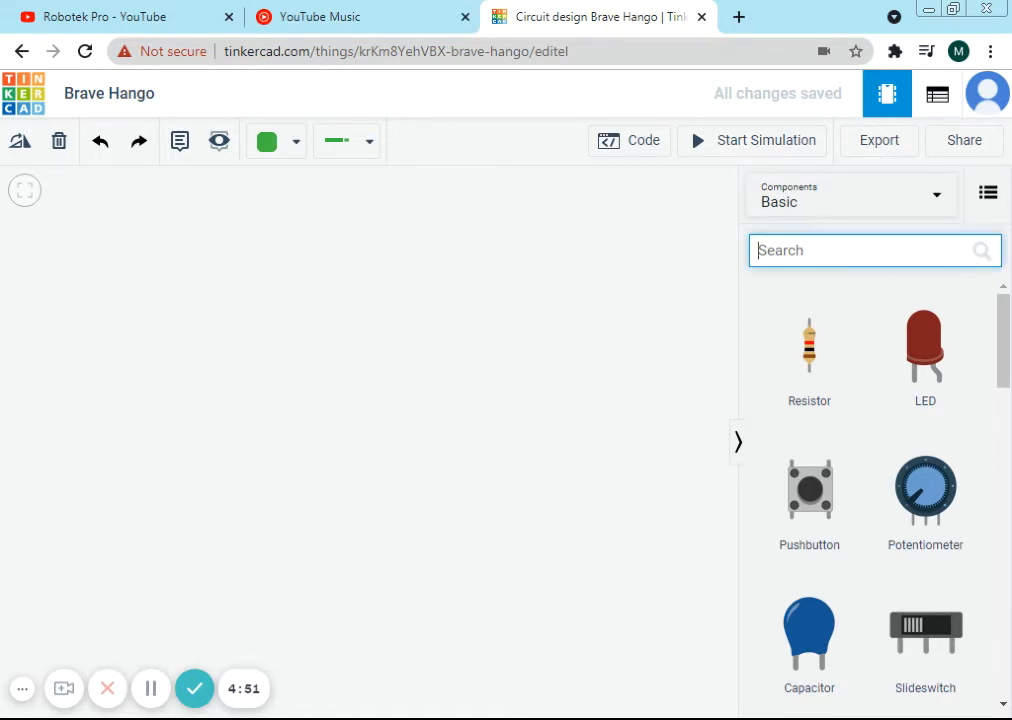
{"action": "scroll", "scroll_direction": "down", "scroll_amount": 3}
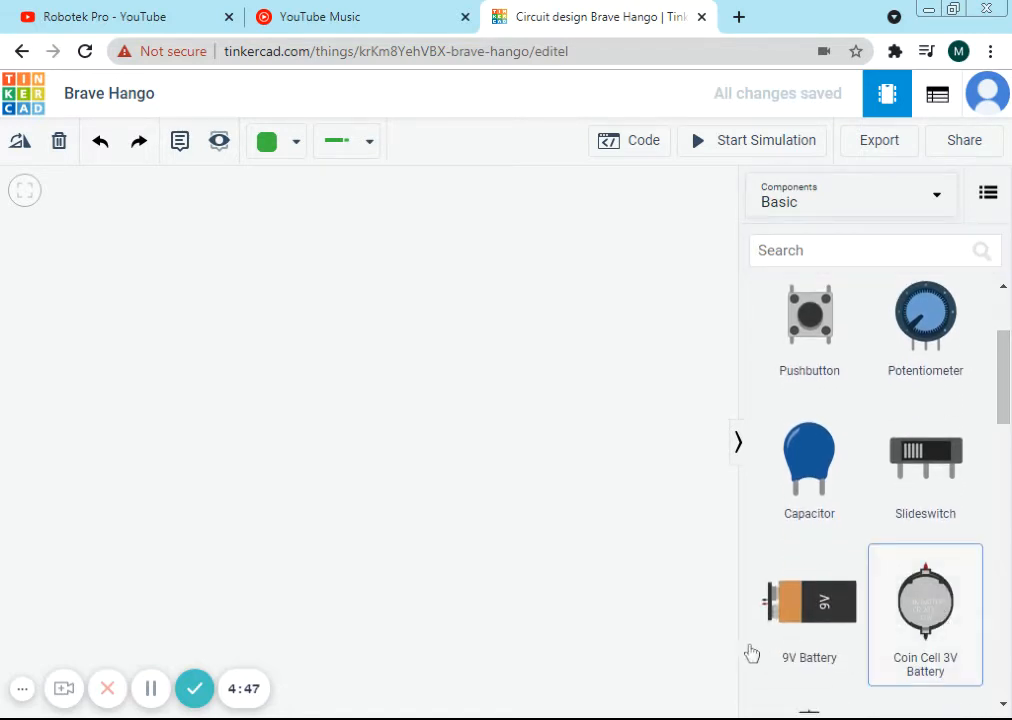
{"action": "left_click", "coordinate": [924, 600]}
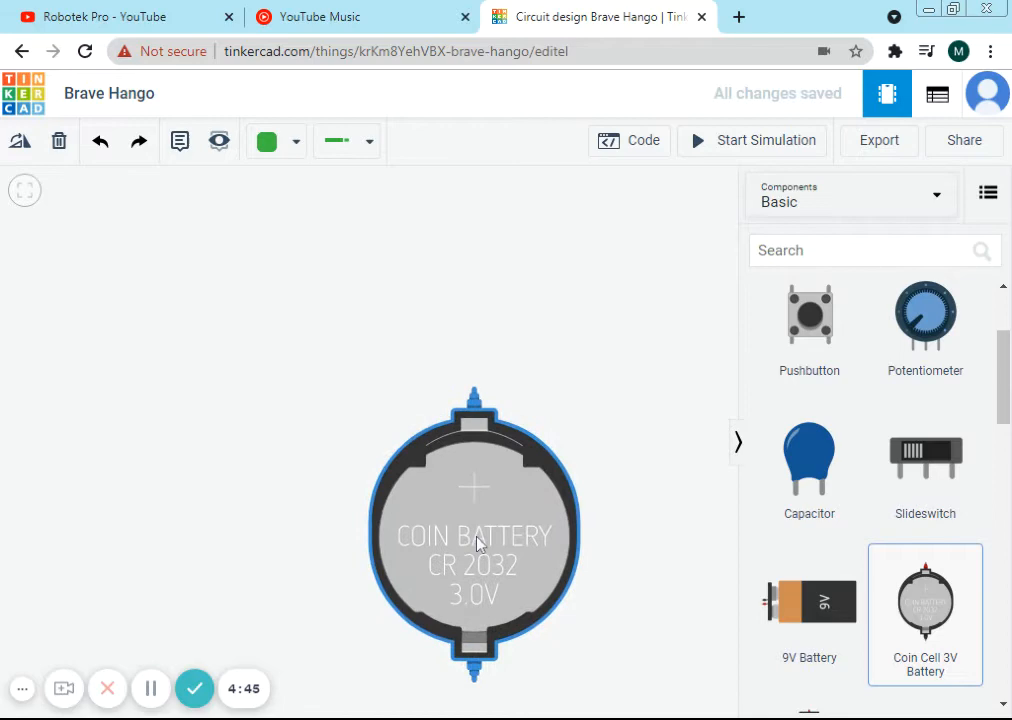
{"action": "left_click", "coordinate": [474, 540]}
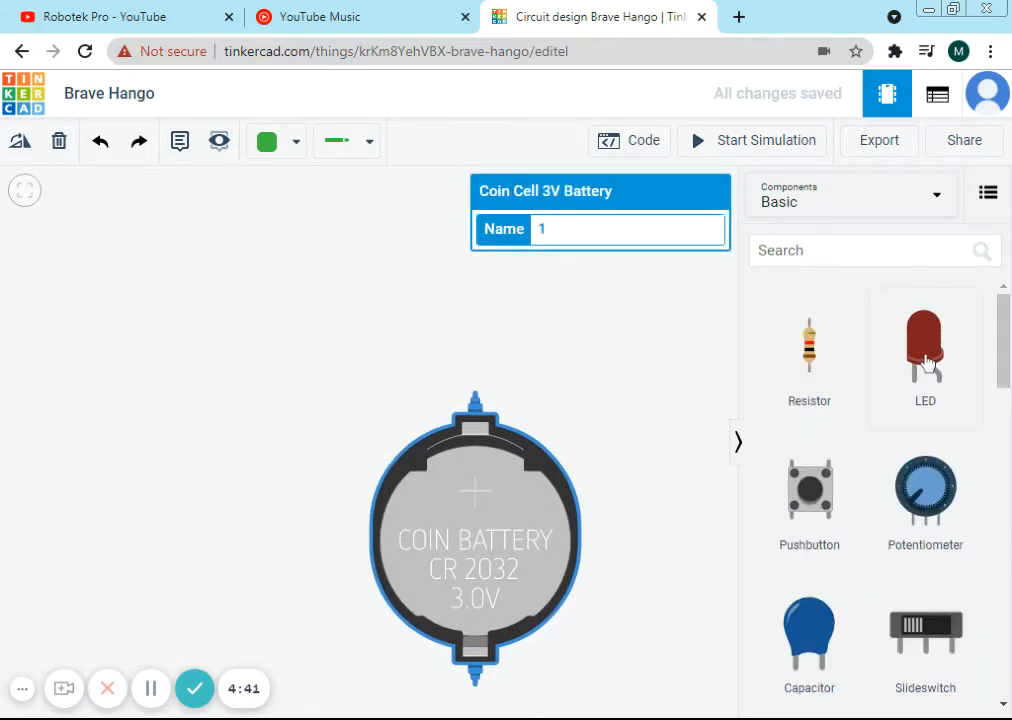
- Add an LED and a resistor above the battery, setting the resistor to 220 Ω
{"action": "left_click_drag", "start_coordinate": [924, 344], "coordinate": [464, 280]}
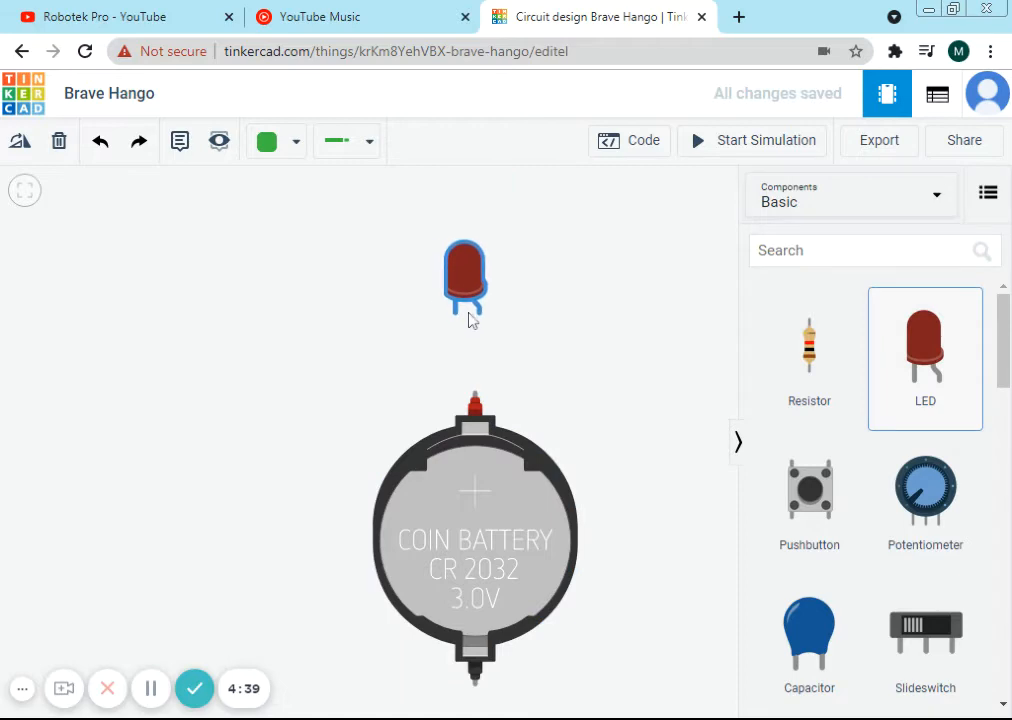
{"action": "left_click", "coordinate": [464, 280]}
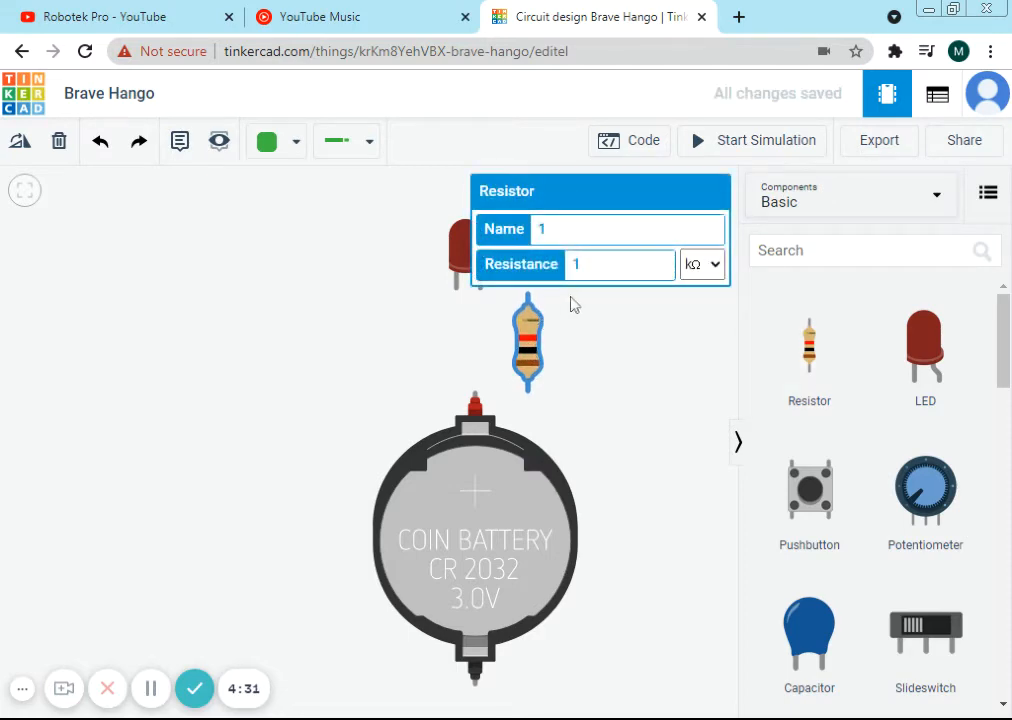
{"action": "left_click", "coordinate": [620, 264]}
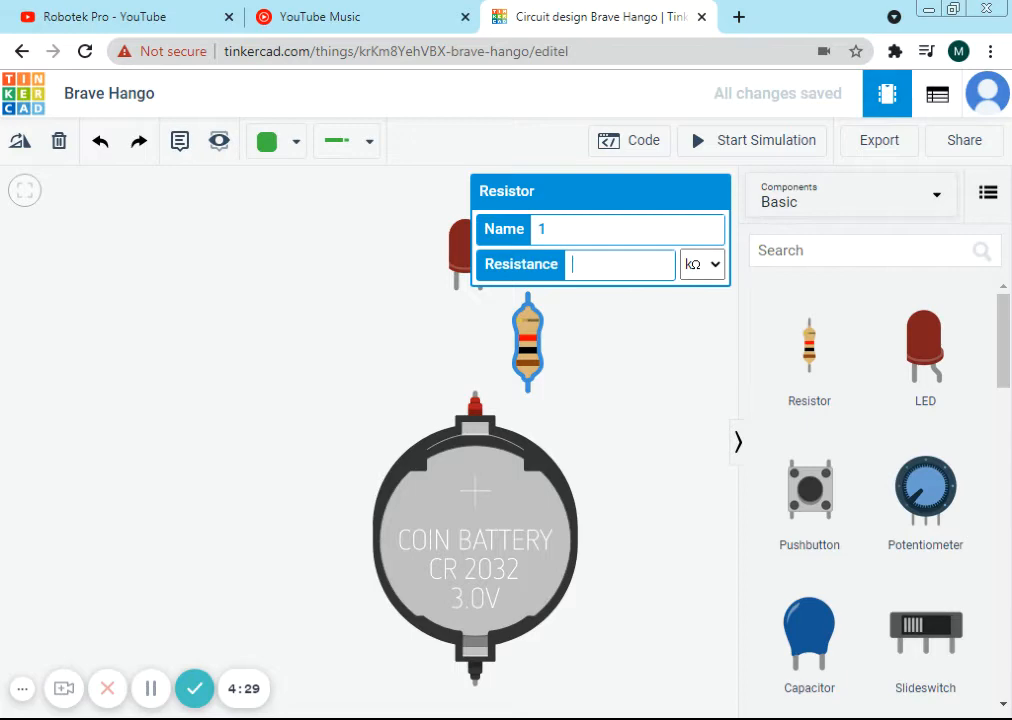
{"action": "type", "text": "2"}
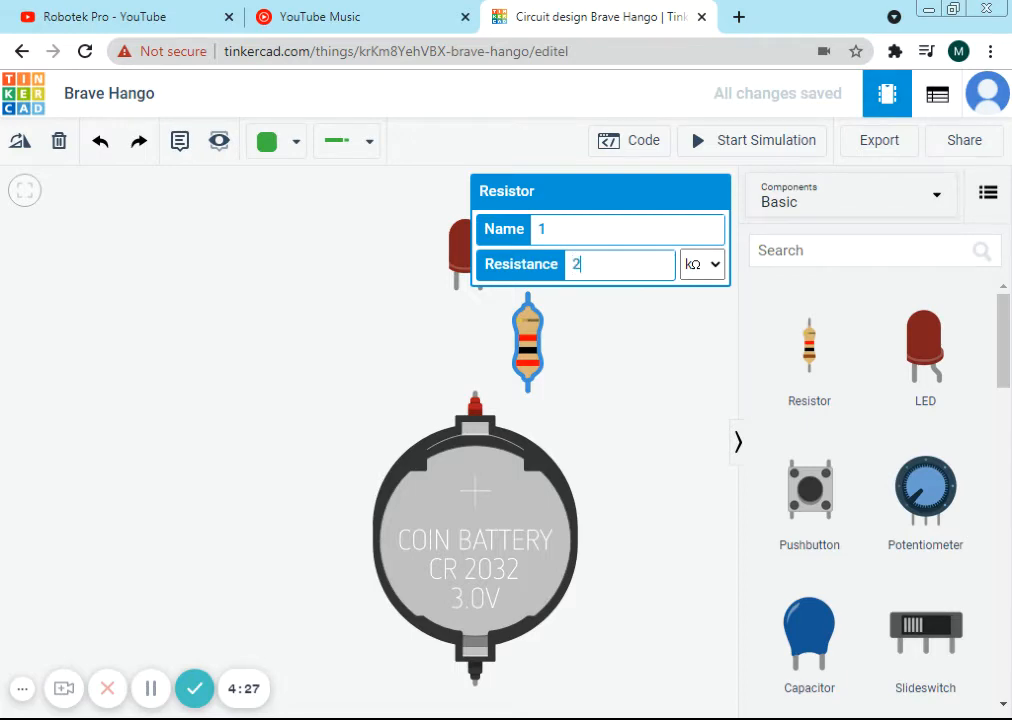
{"action": "type", "text": "20"}
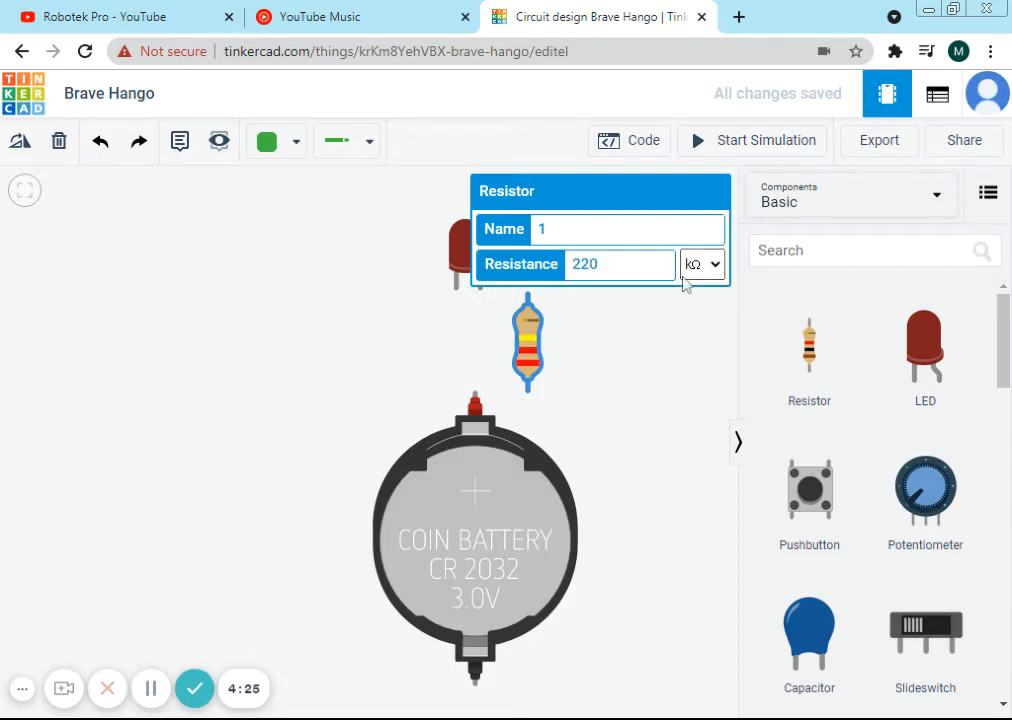
{"action": "mouse_move", "coordinate": [704, 296]}
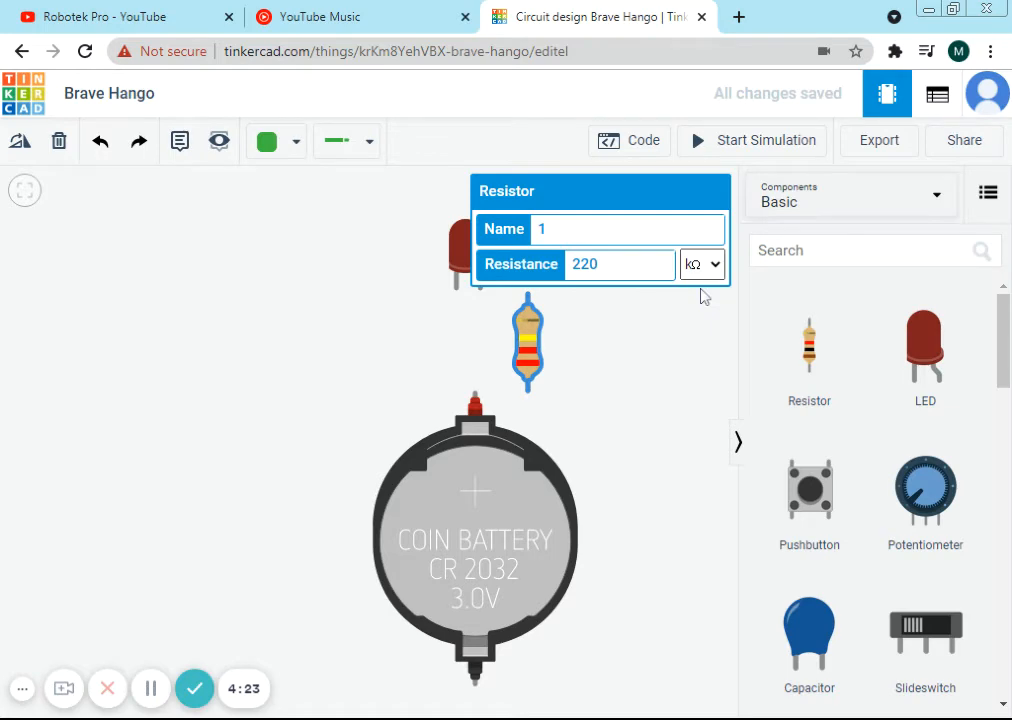
{"action": "left_click", "coordinate": [668, 430]}
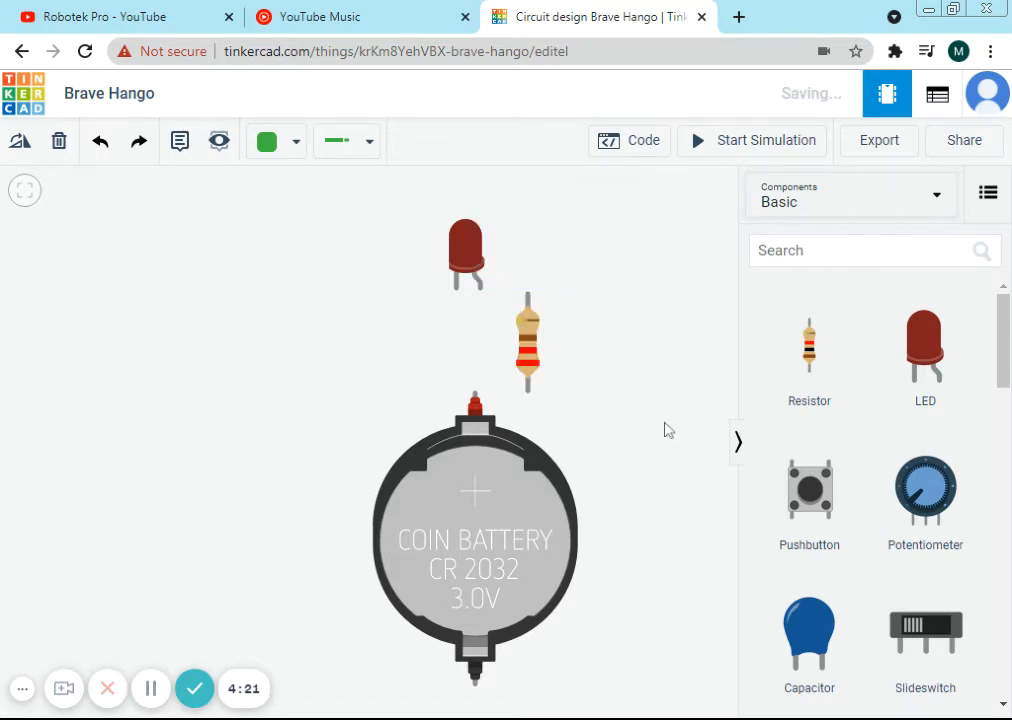
- Wire the LED anode through the resistor to the battery's top terminal, both wires red
{"action": "left_click", "coordinate": [528, 342]}
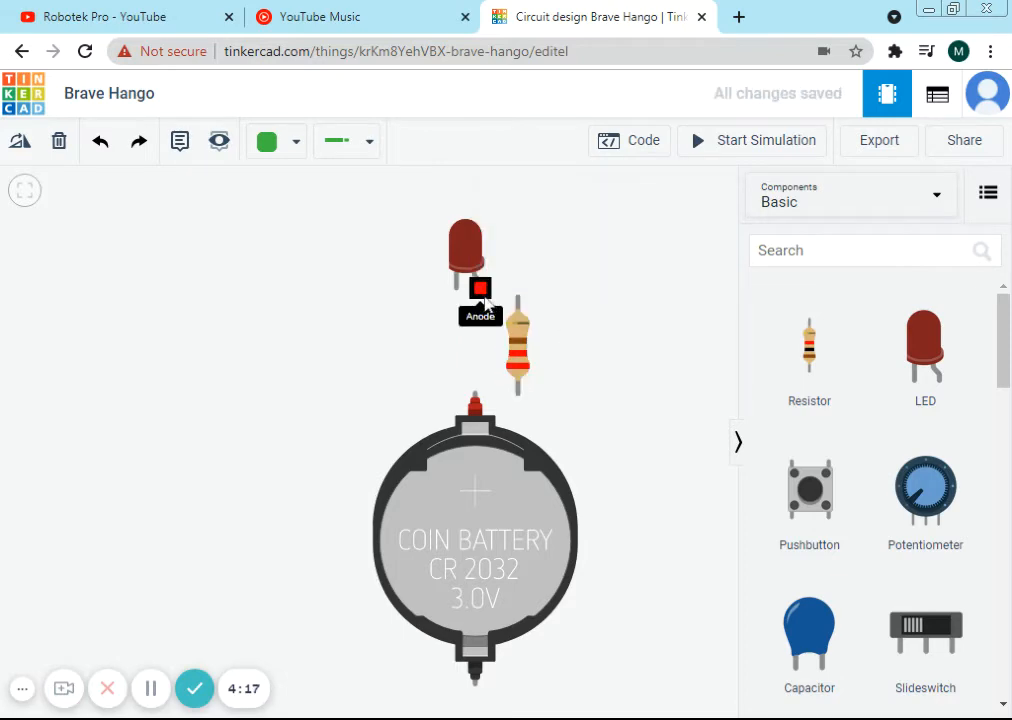
{"action": "left_click_drag", "start_coordinate": [480, 300], "coordinate": [516, 300]}
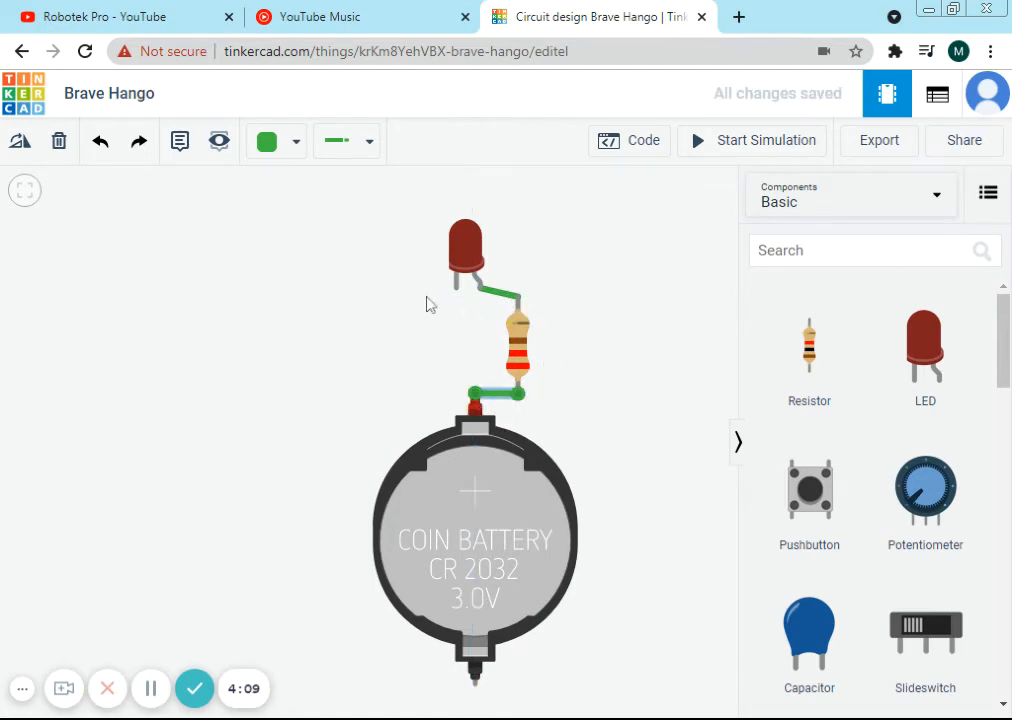
{"action": "left_click", "coordinate": [348, 140]}
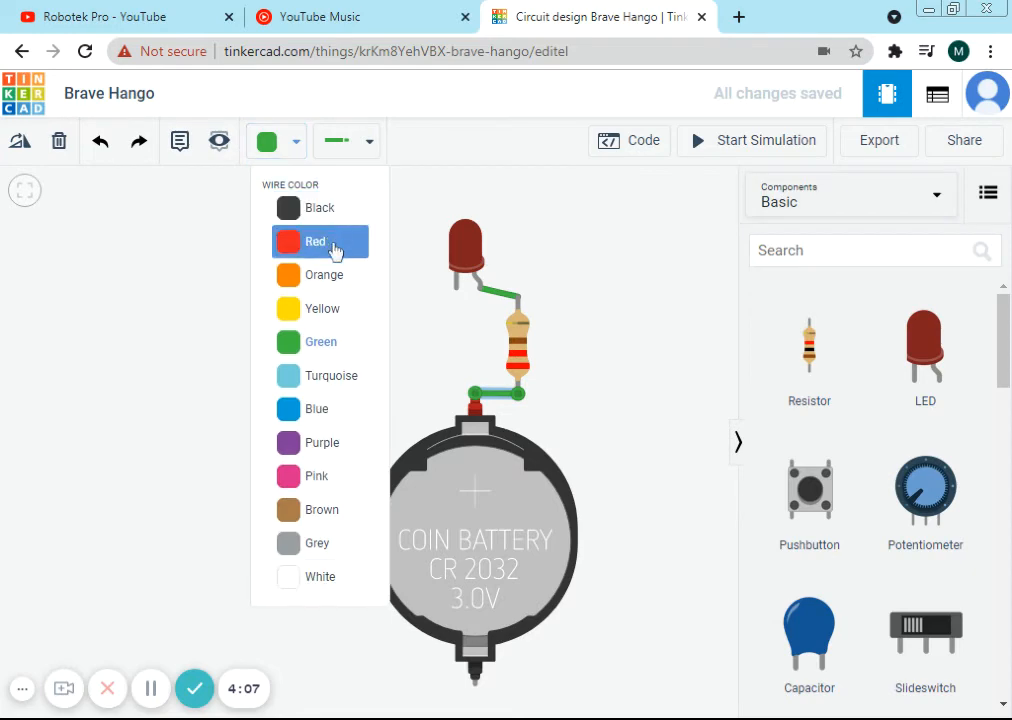
{"action": "left_click", "coordinate": [316, 240]}
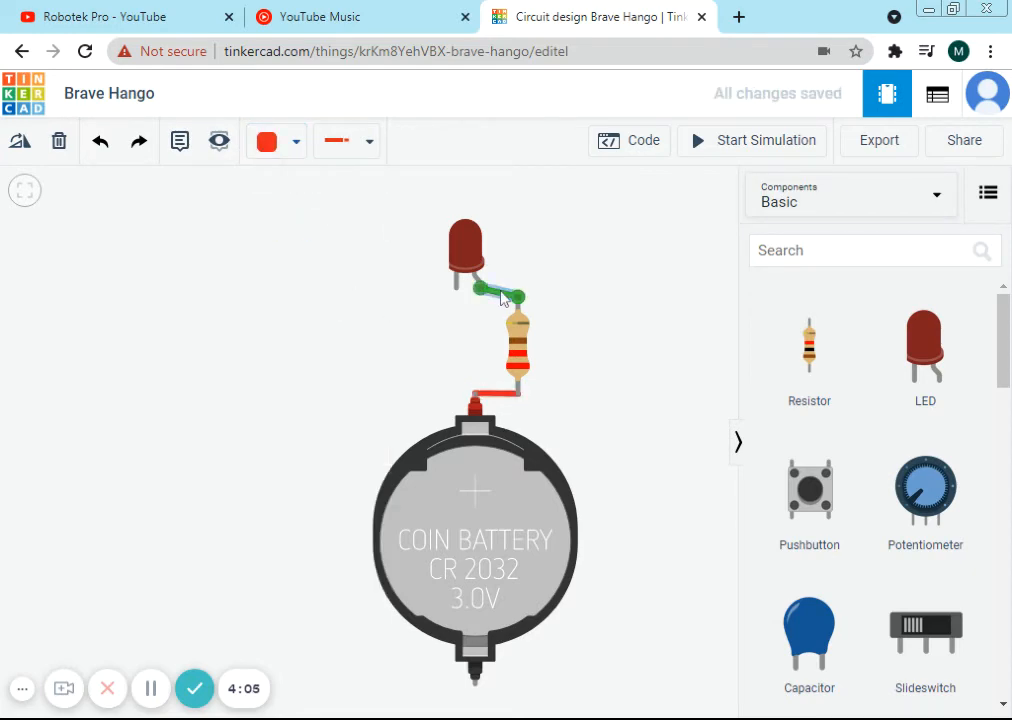
{"action": "left_click", "coordinate": [348, 140]}
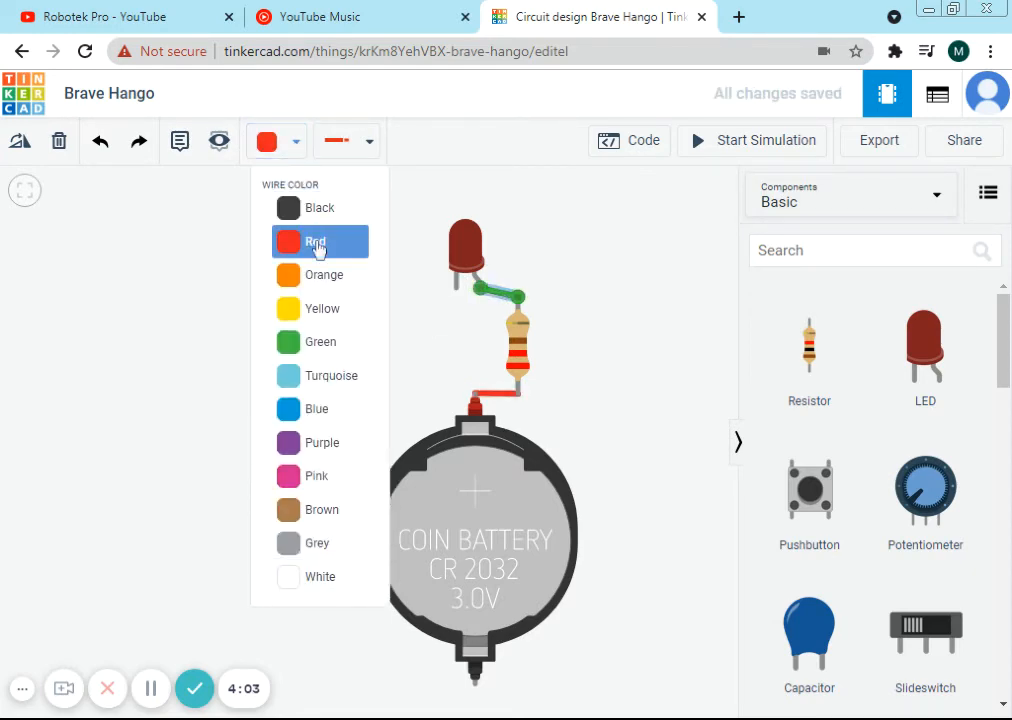
{"action": "left_click", "coordinate": [316, 240]}
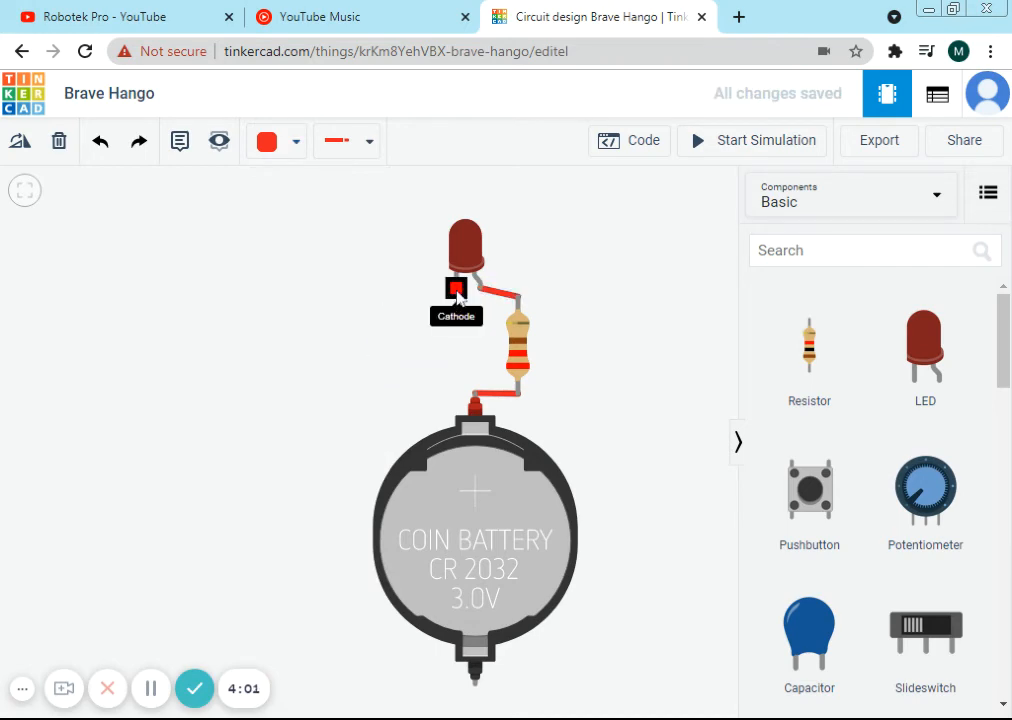
- Wire the LED cathode to the battery's bottom terminal in black and start the simulation
{"action": "left_click_drag", "start_coordinate": [456, 290], "coordinate": [324, 290]}
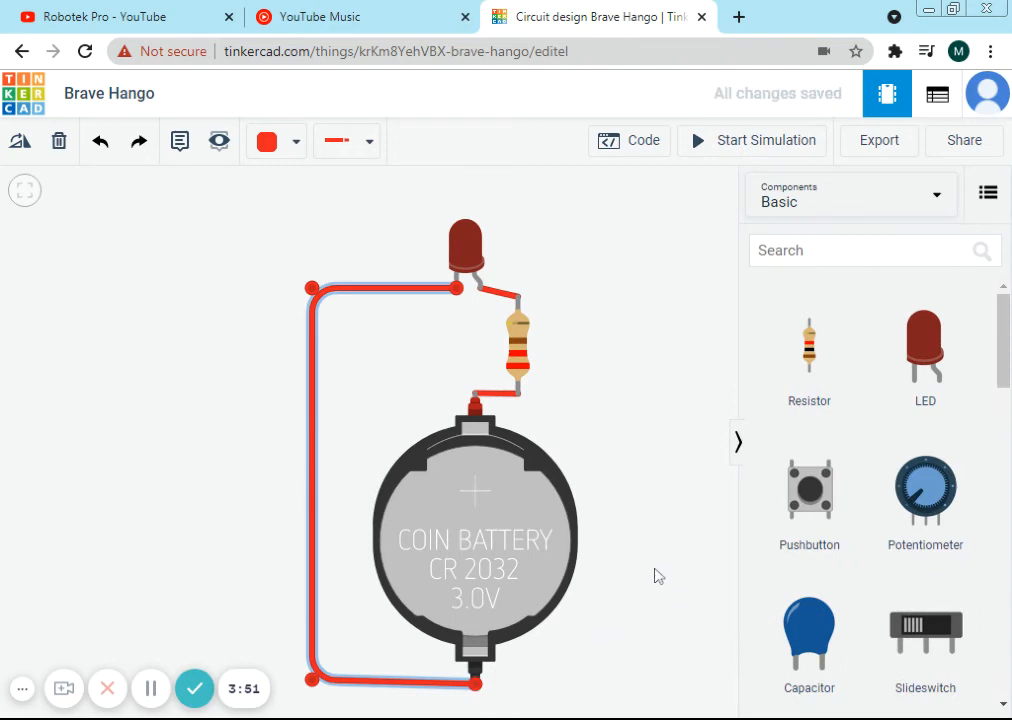
{"action": "left_click", "coordinate": [296, 140]}
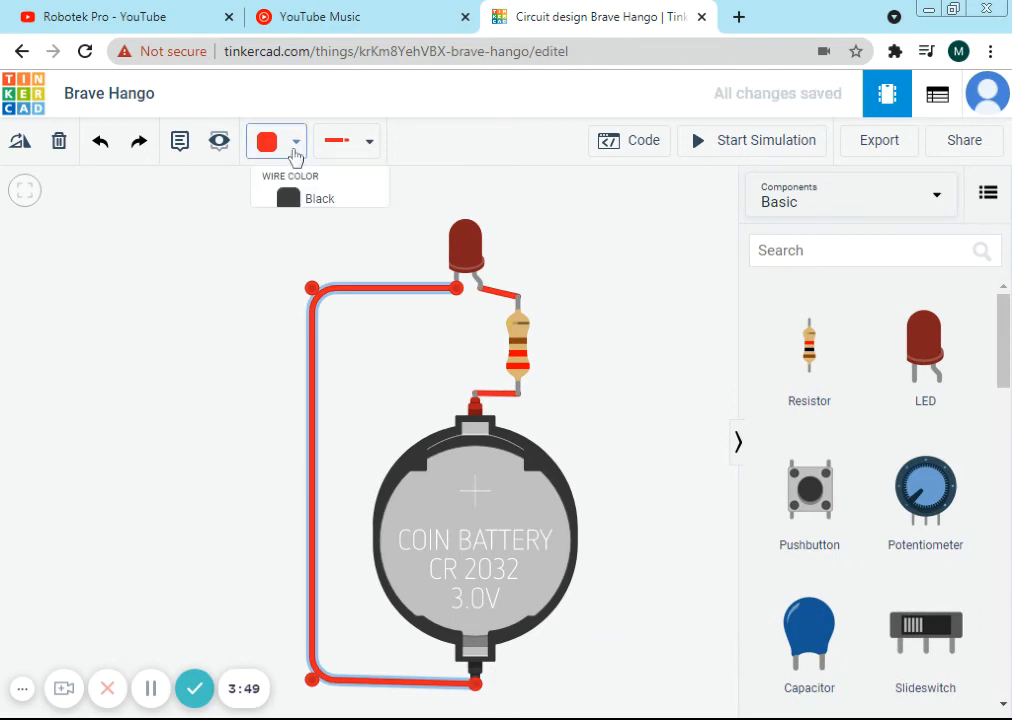
{"action": "left_click", "coordinate": [288, 198]}
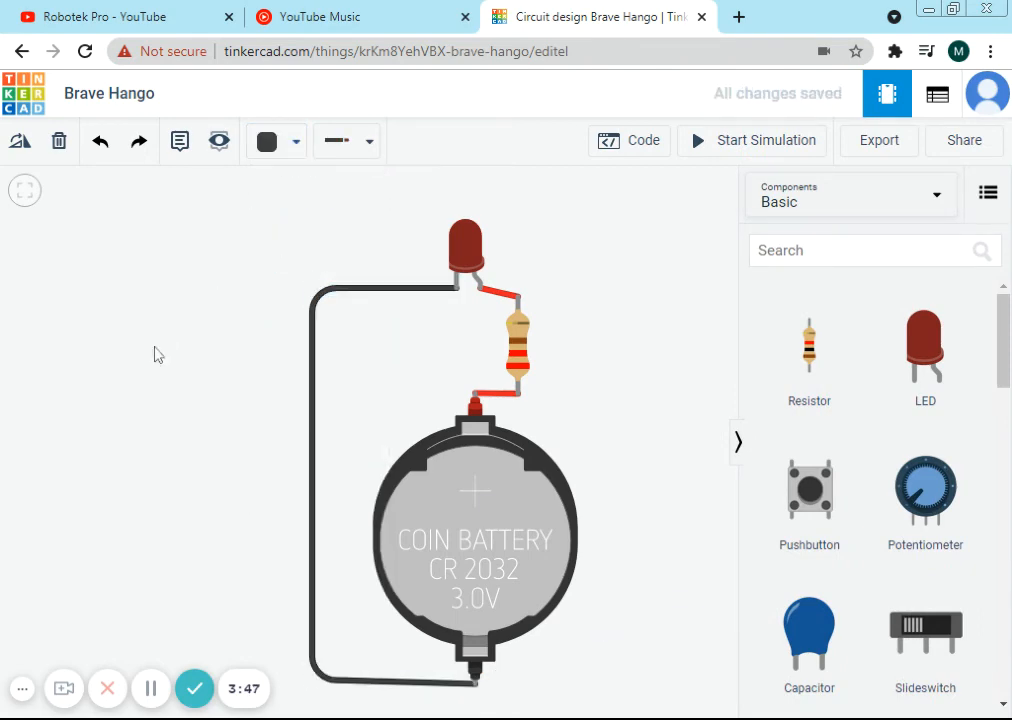
{"action": "mouse_move", "coordinate": [708, 168]}
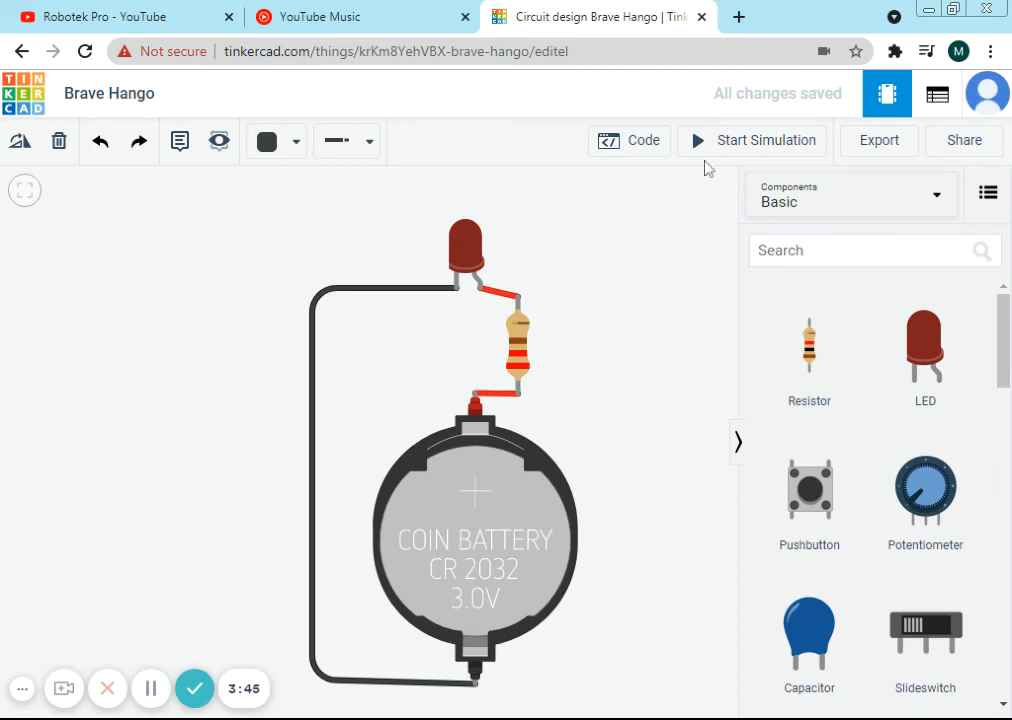
{"action": "left_click", "coordinate": [752, 140]}
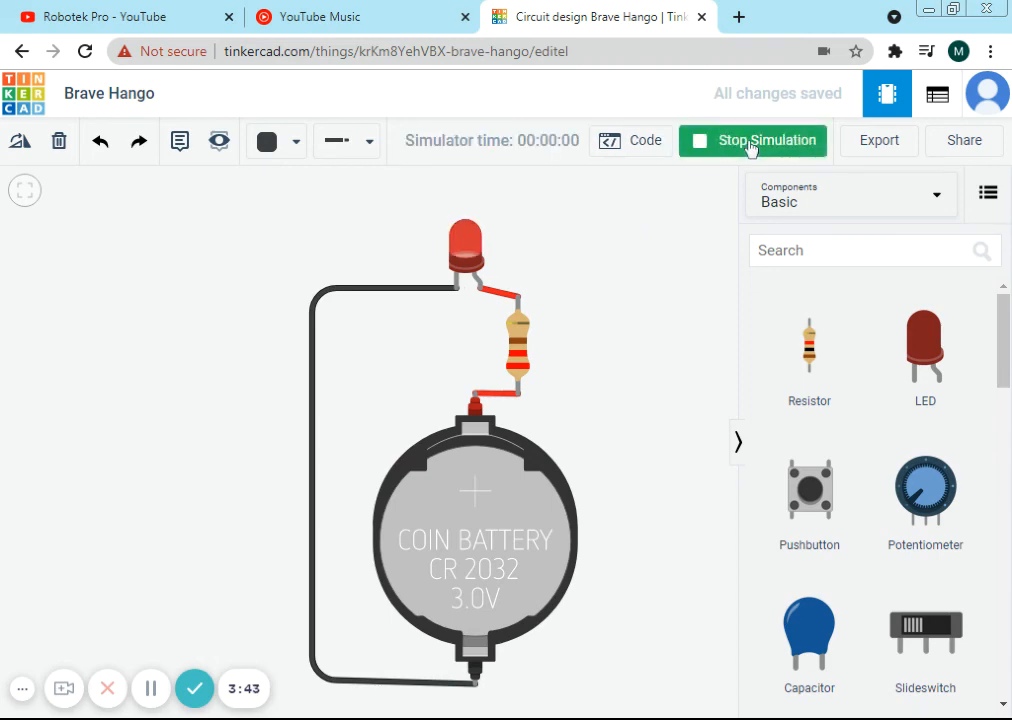